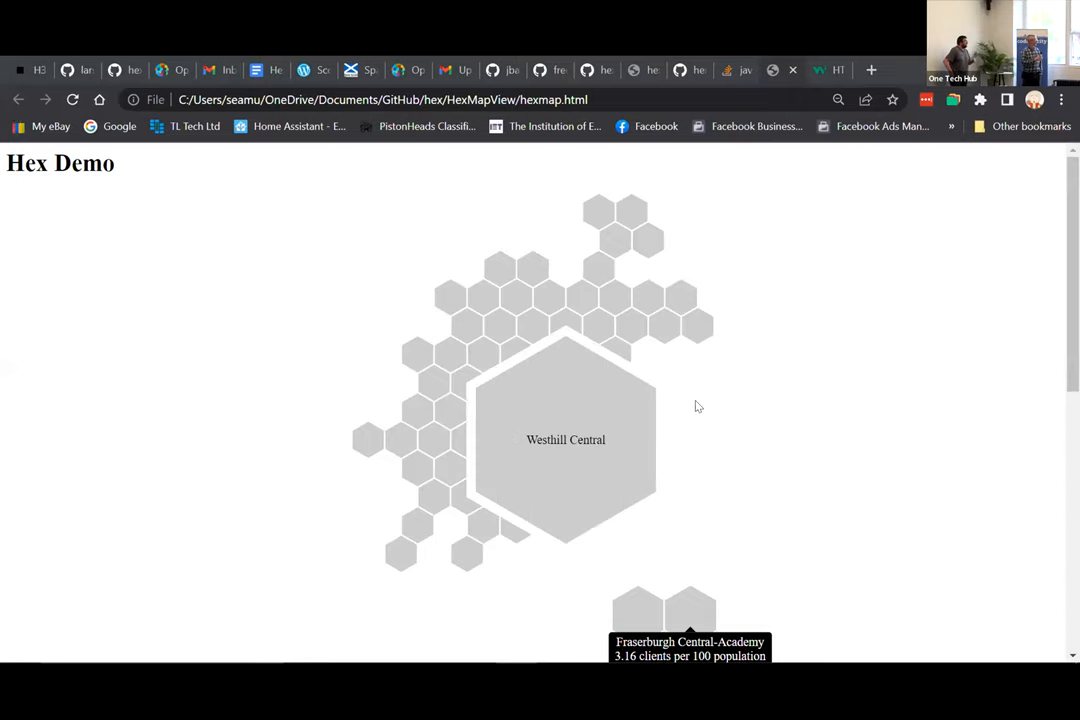
pyautogui.moveTo(338, 272)
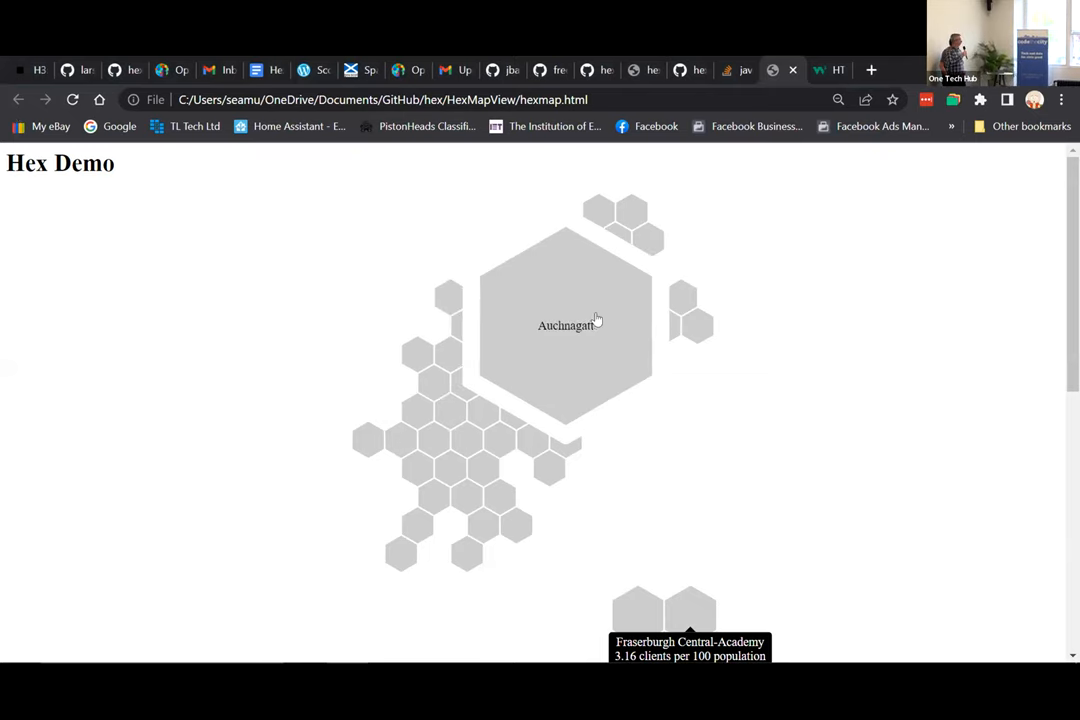
pyautogui.moveTo(522, 417)
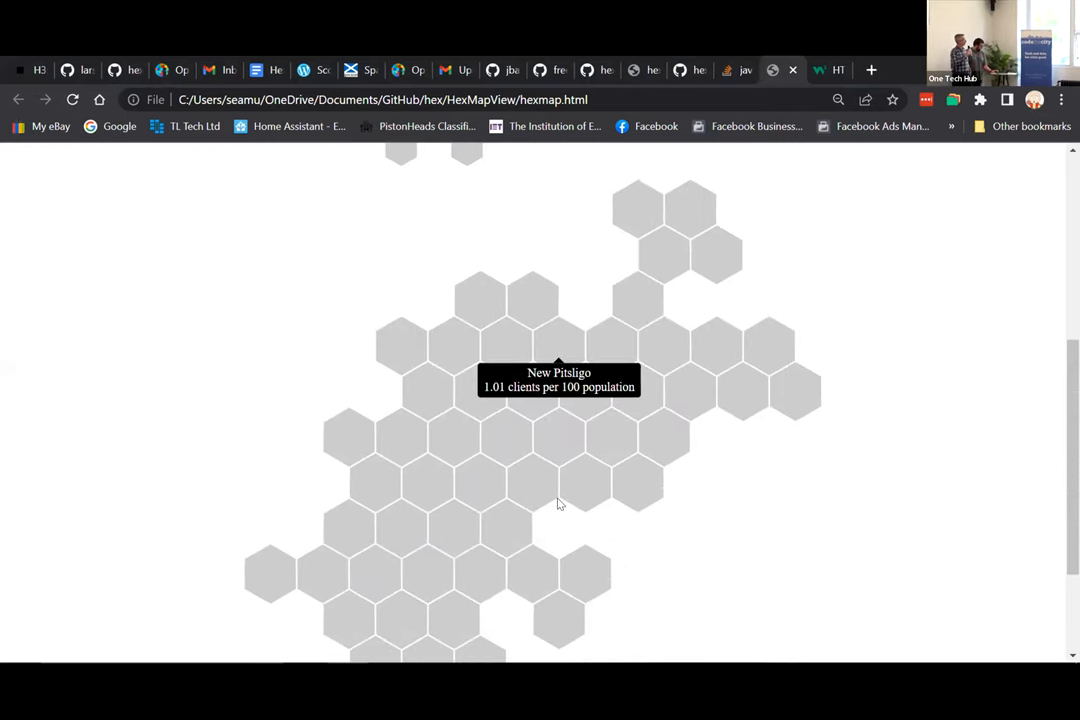
pyautogui.moveTo(481, 479)
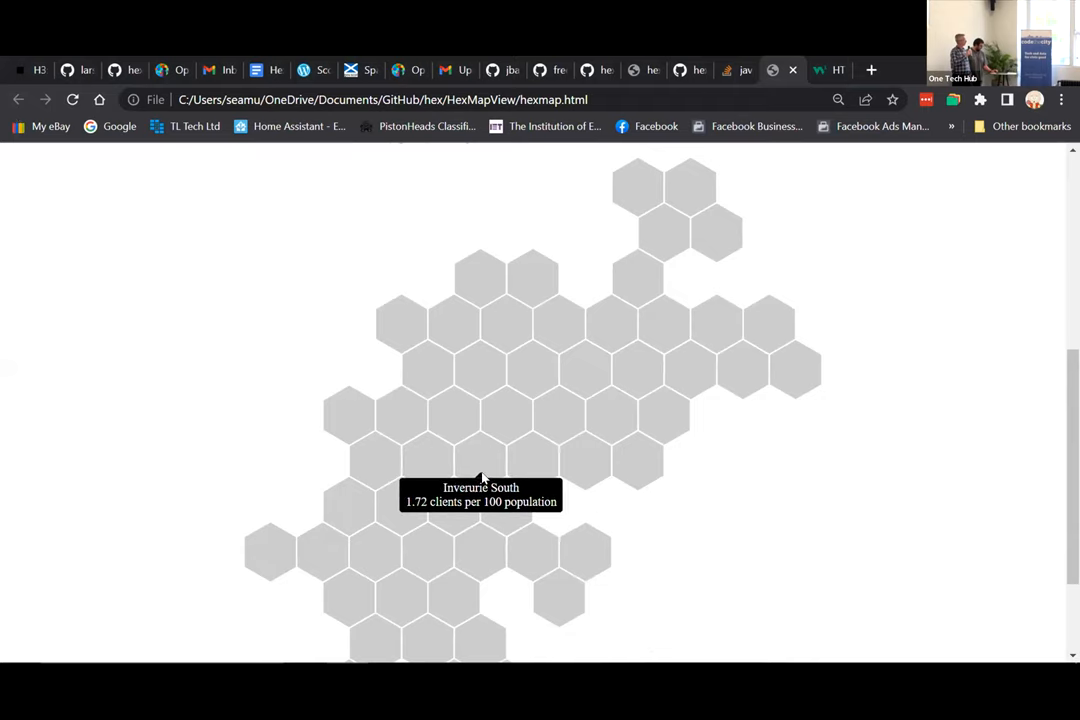
pyautogui.moveTo(520, 461)
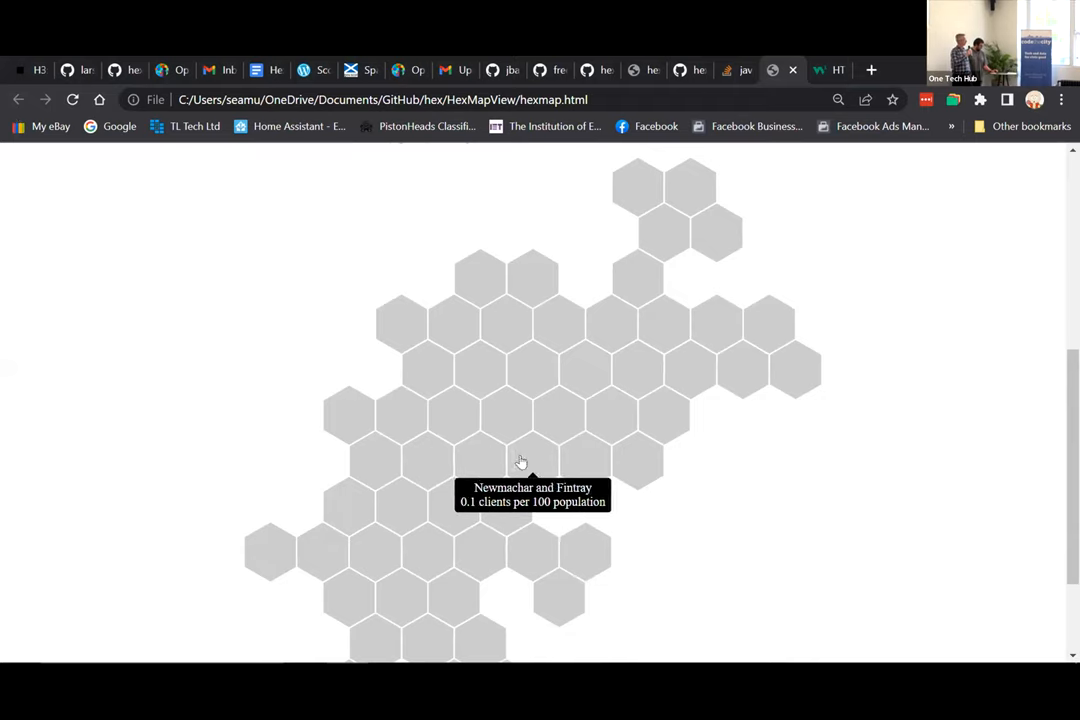
pyautogui.moveTo(483, 386)
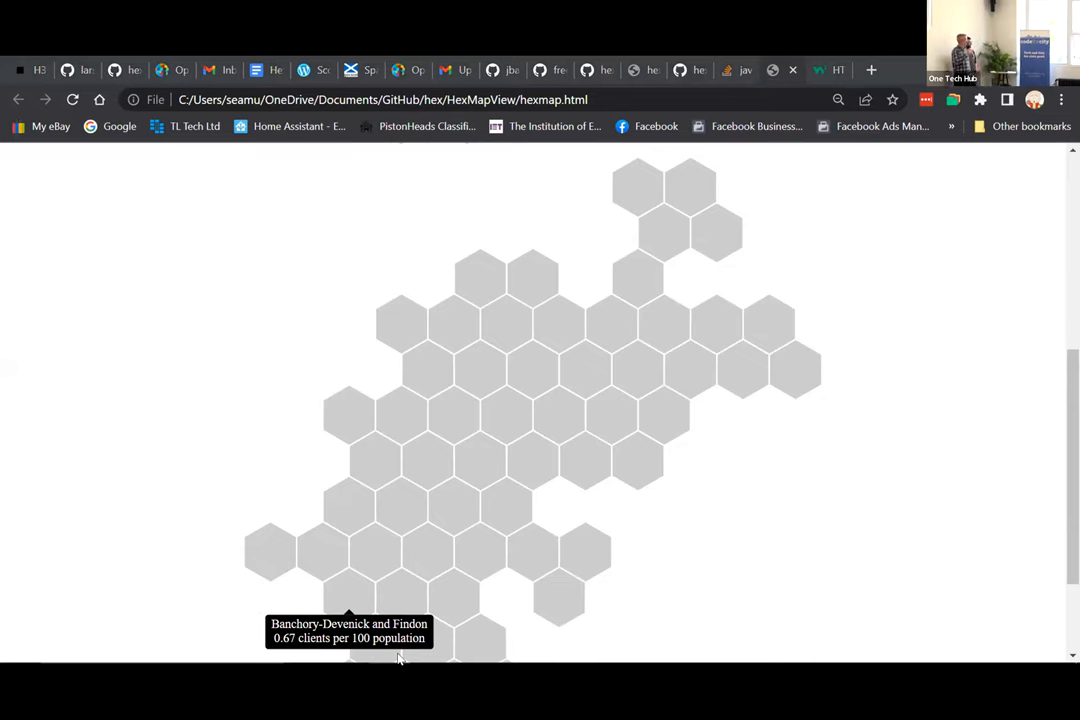
pyautogui.moveTo(295, 235)
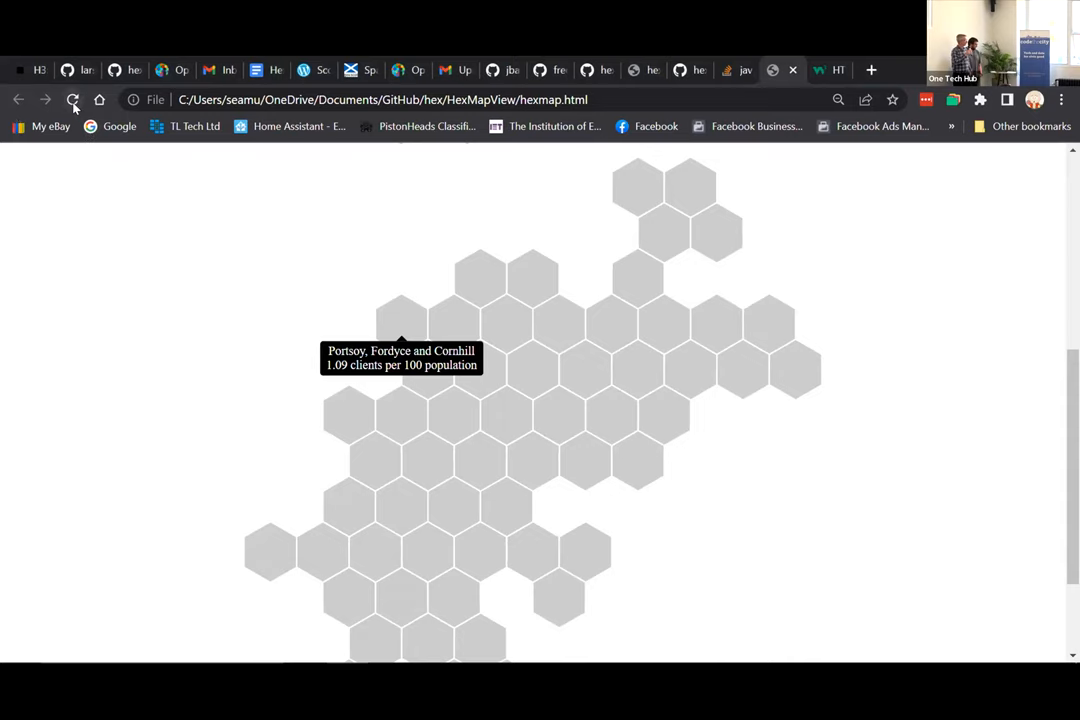
pyautogui.moveTo(73, 99)
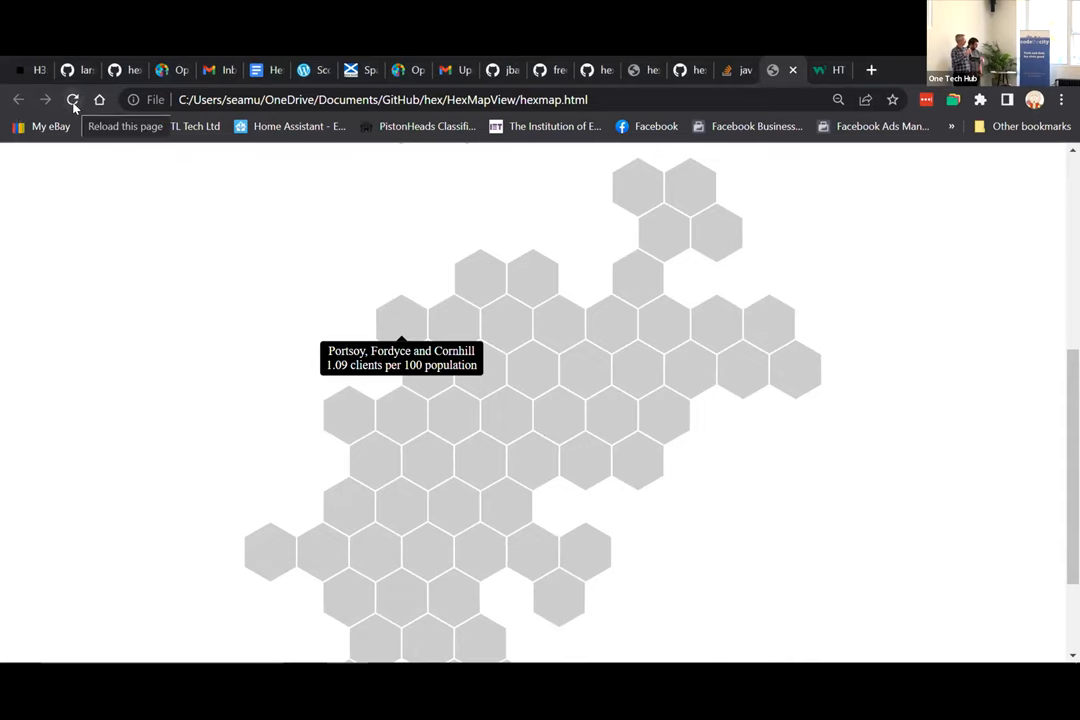
# Reload the Hex Demo page to regenerate the map as separated blue hexagons.
pyautogui.click(73, 99)
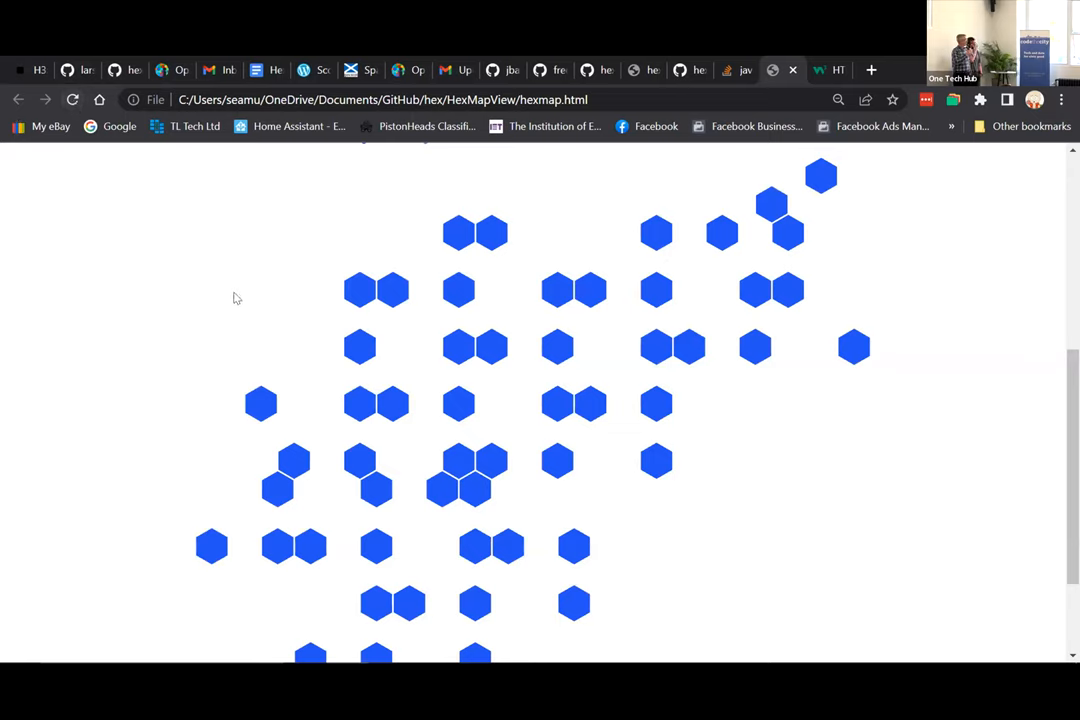
pyautogui.moveTo(459, 290)
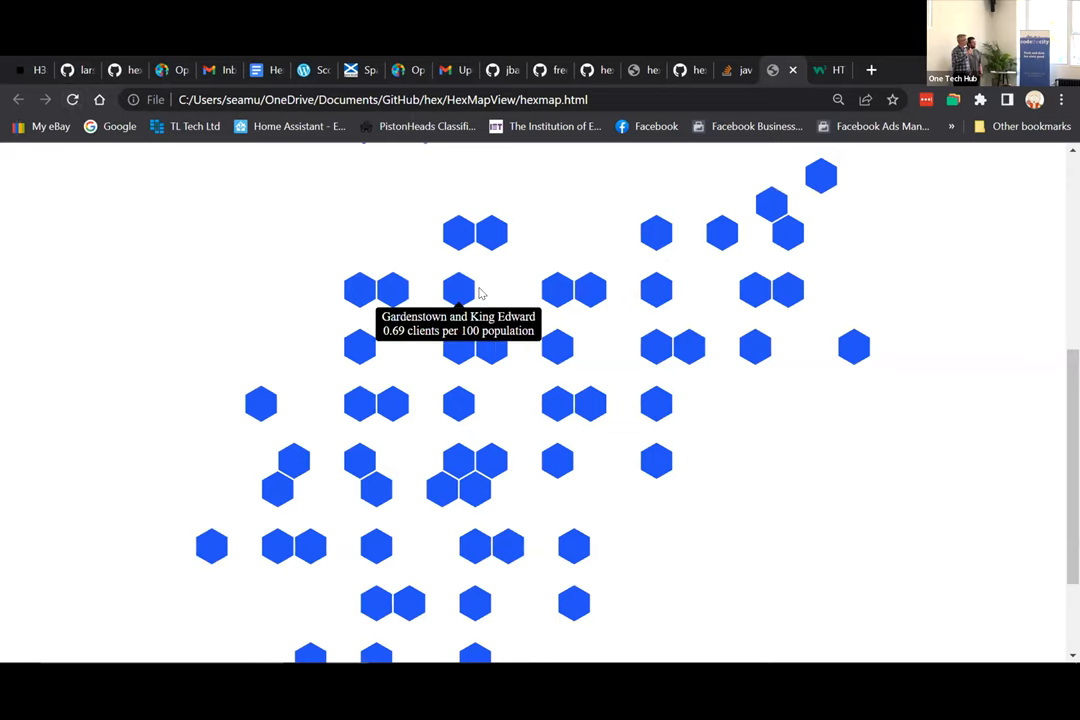
pyautogui.moveTo(555, 237)
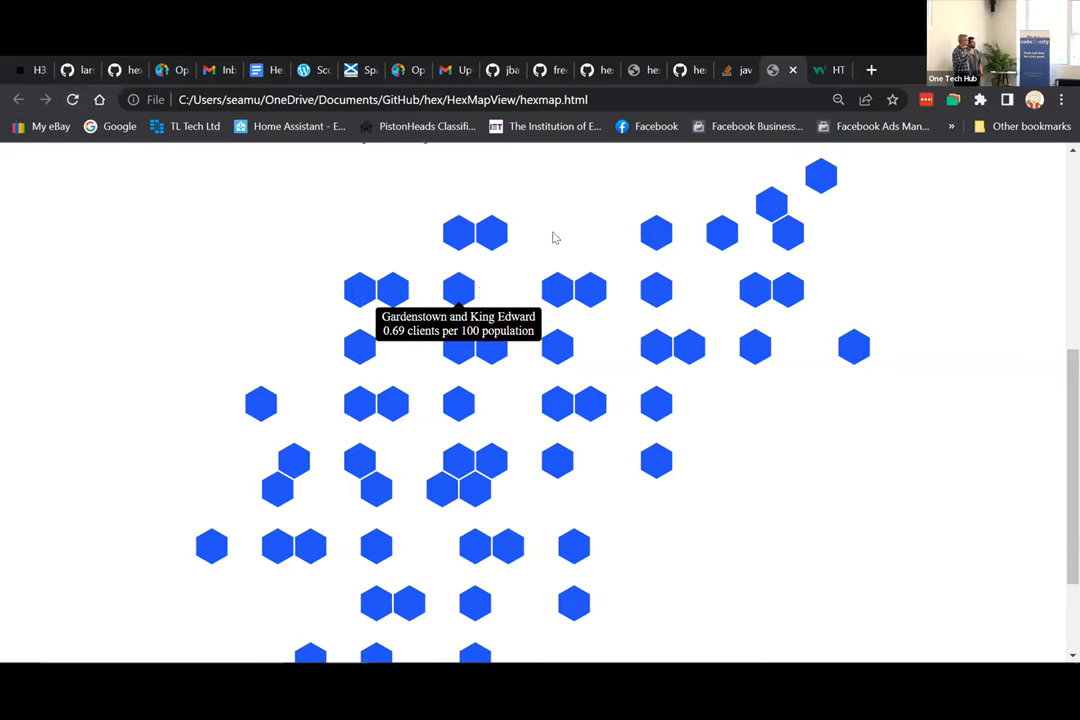
pyautogui.moveTo(570, 228)
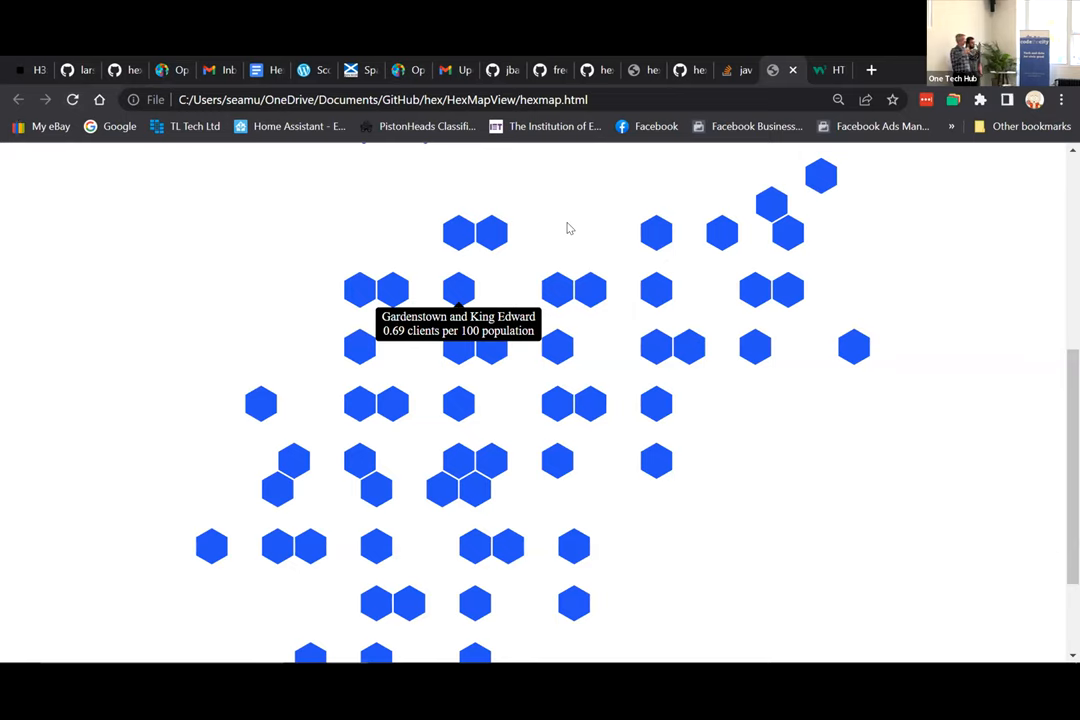
pyautogui.moveTo(820, 175)
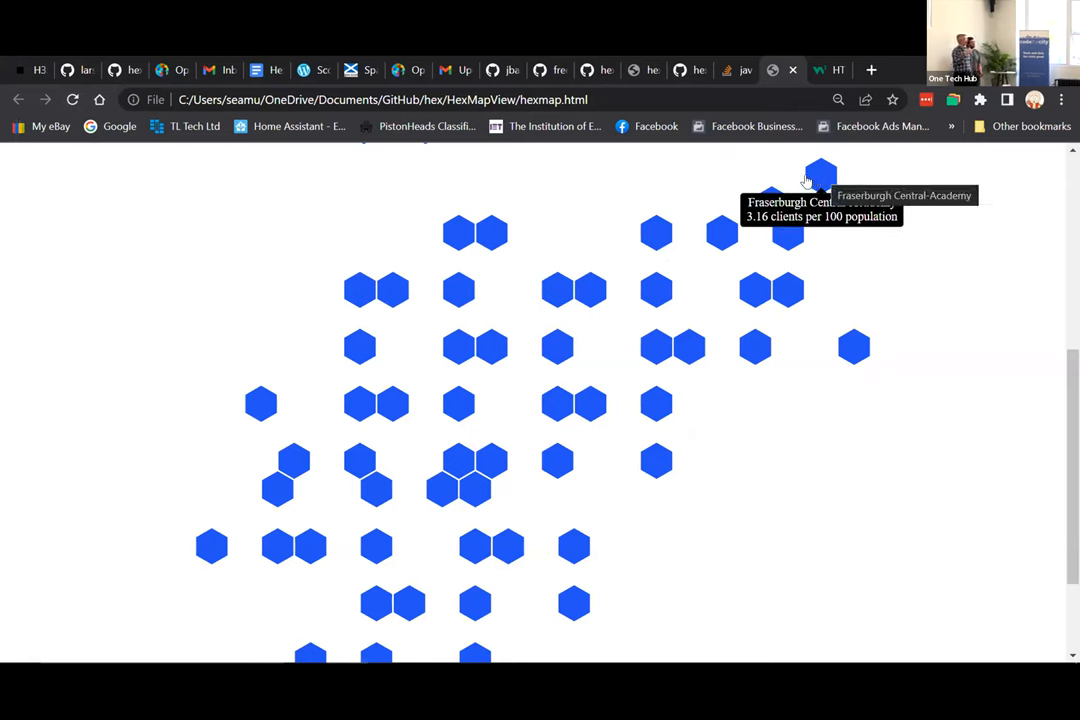
pyautogui.moveTo(770, 205)
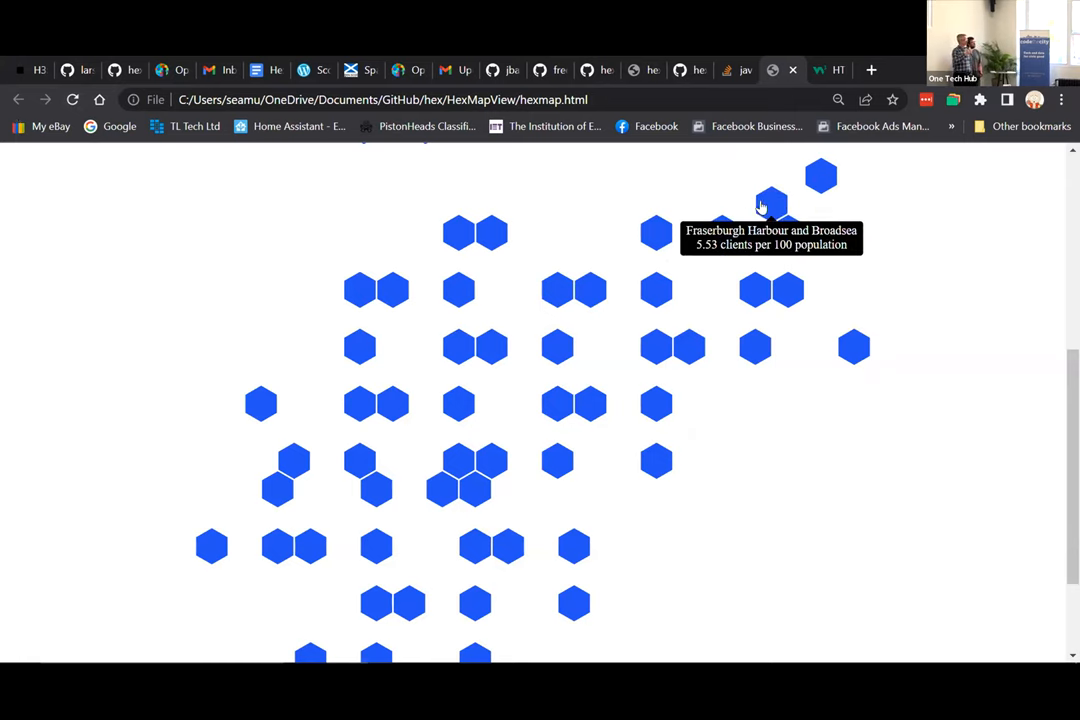
pyautogui.moveTo(787, 223)
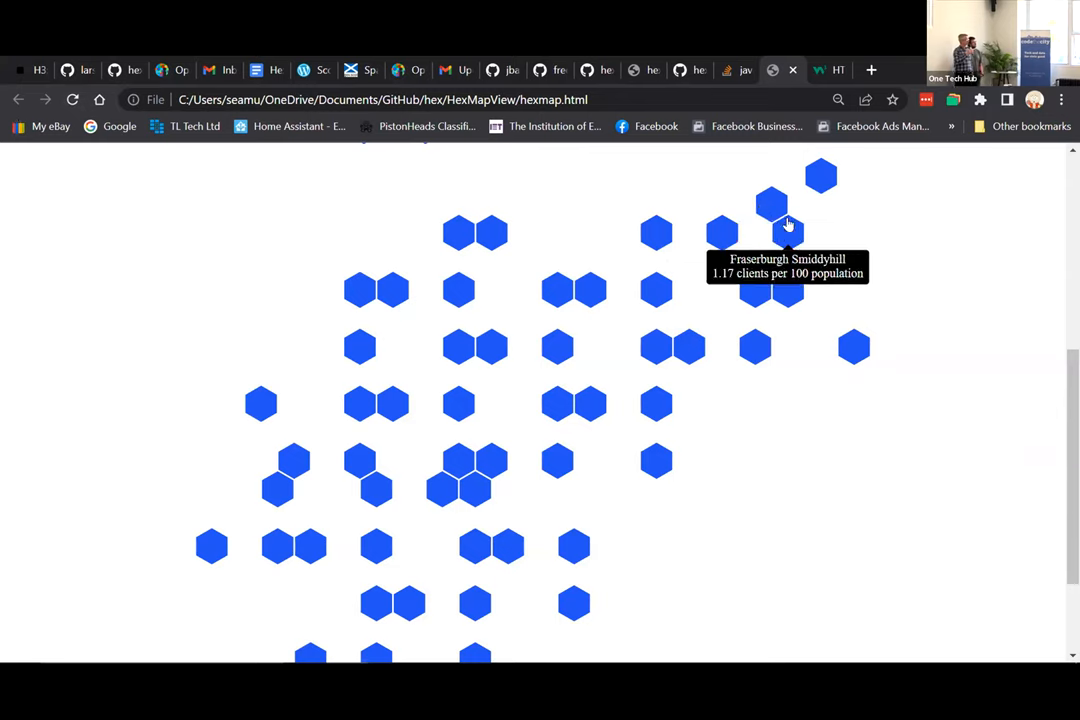
pyautogui.moveTo(788, 290)
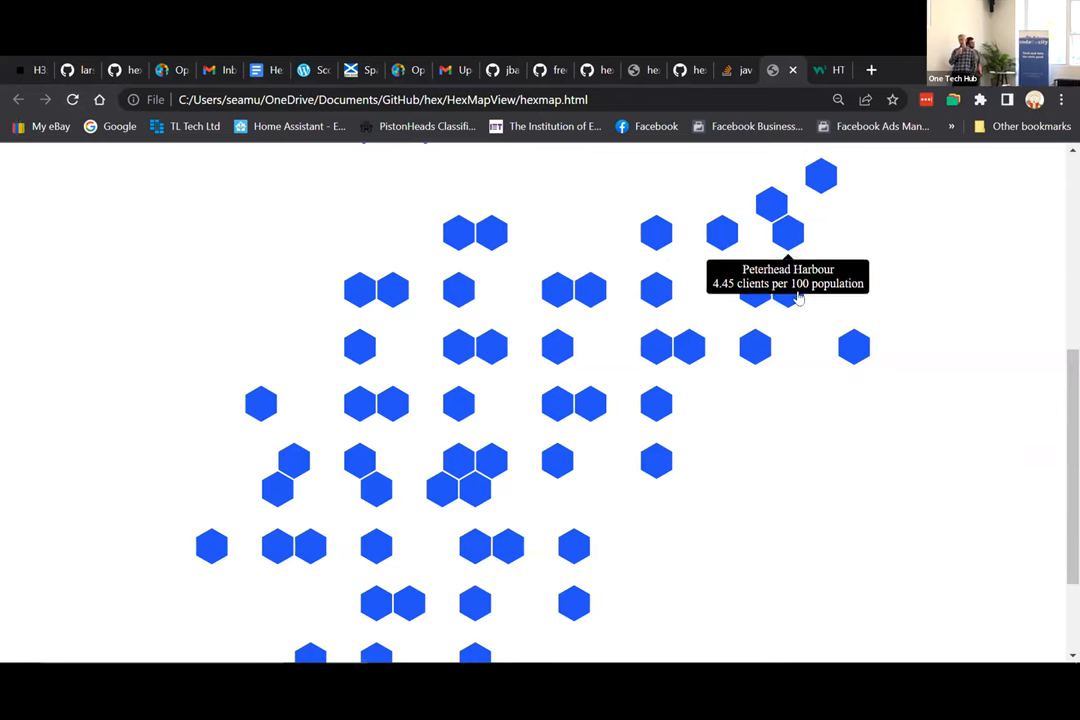
pyautogui.moveTo(765, 295)
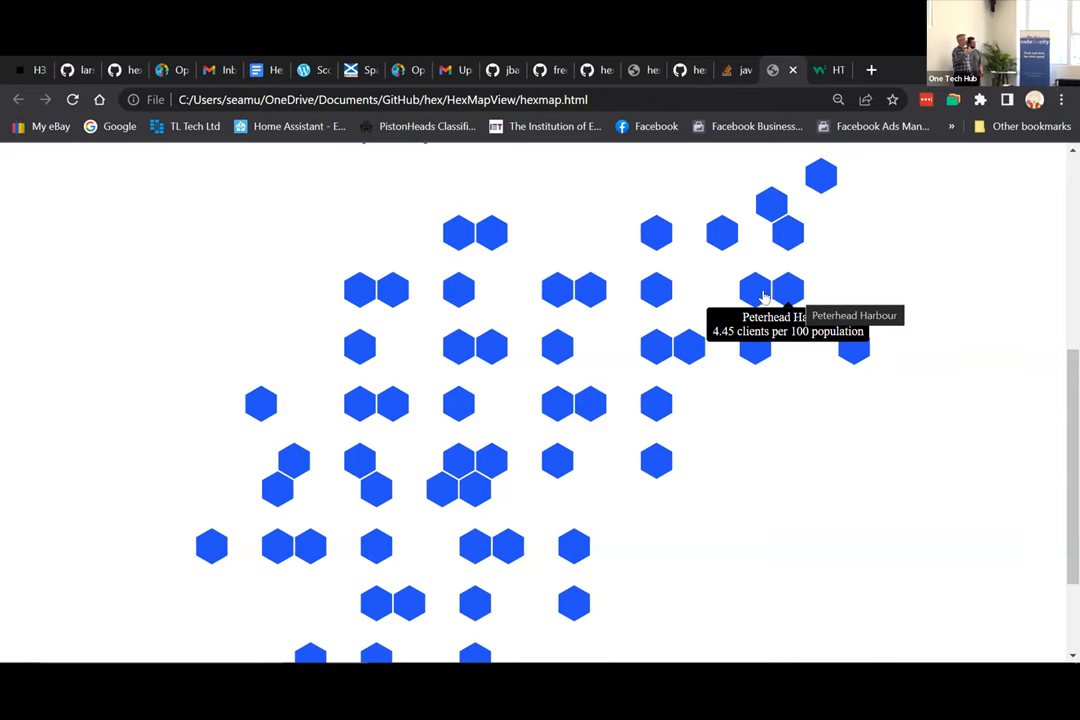
pyautogui.moveTo(722, 232)
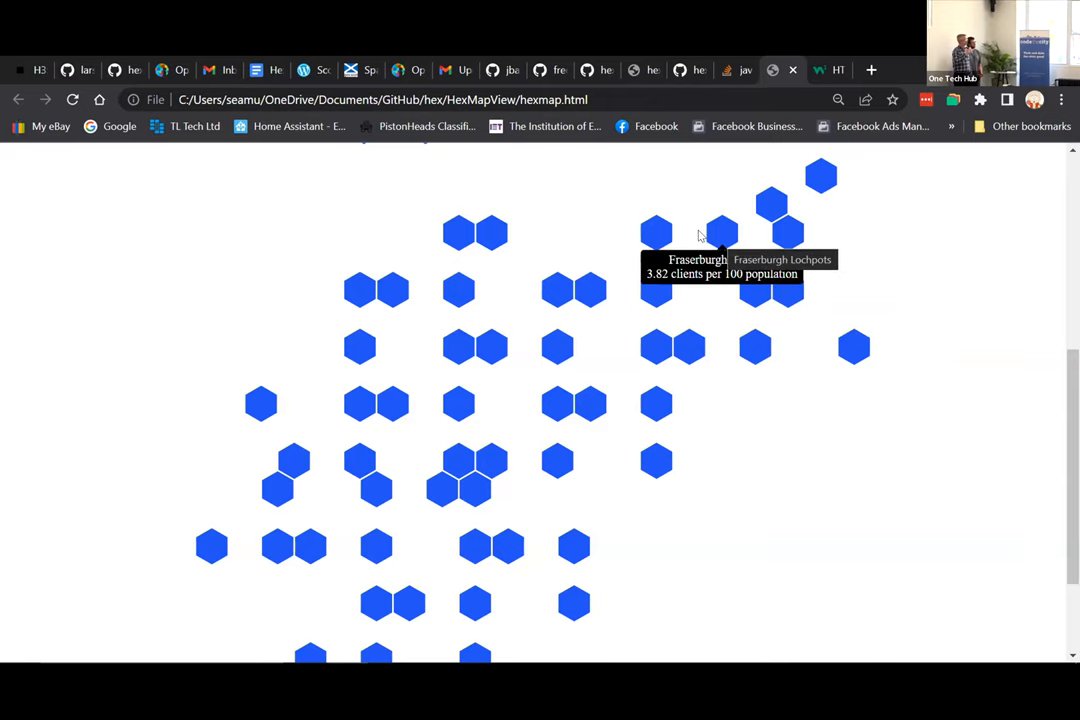
pyautogui.moveTo(656, 232)
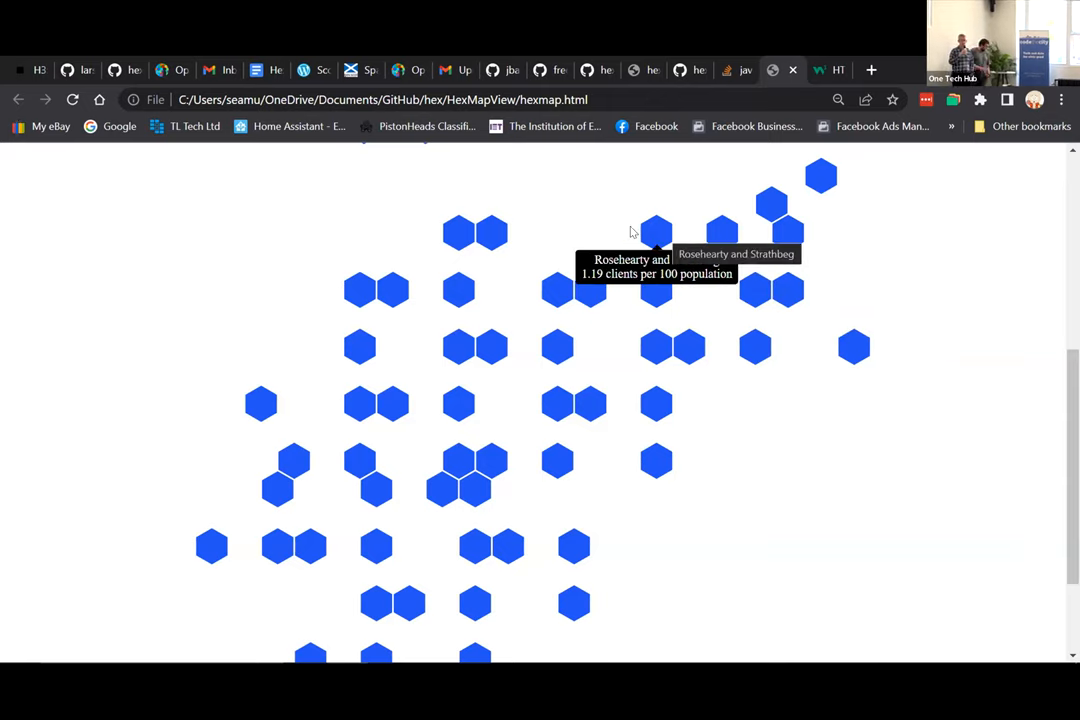
pyautogui.moveTo(655, 232)
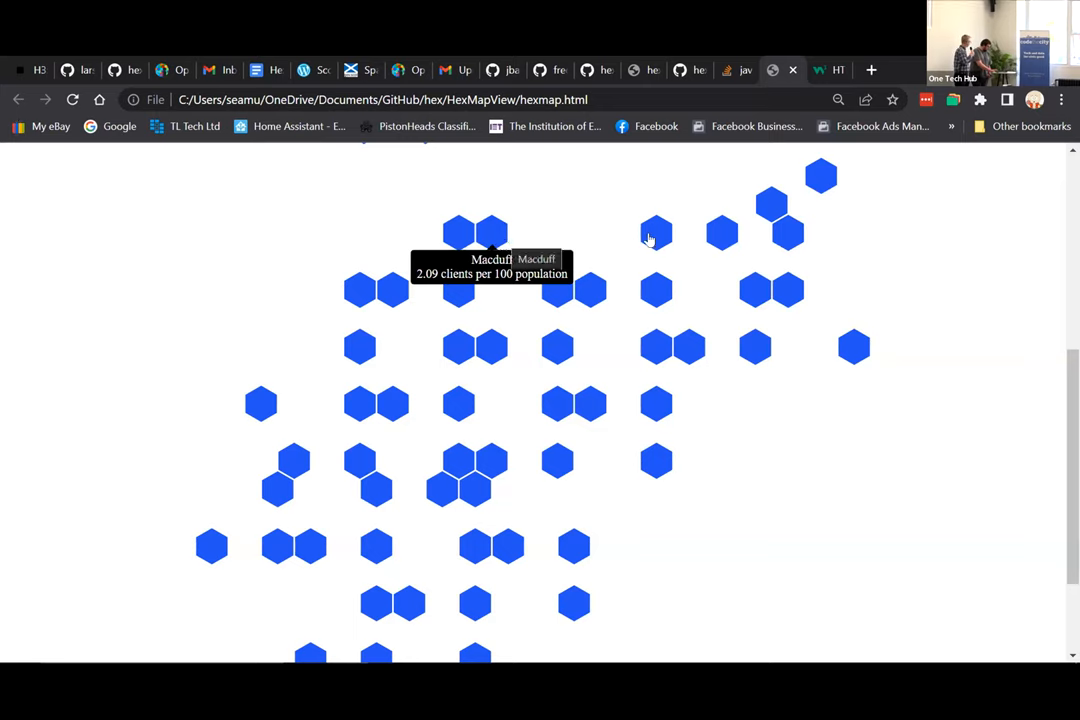
pyautogui.moveTo(655, 233)
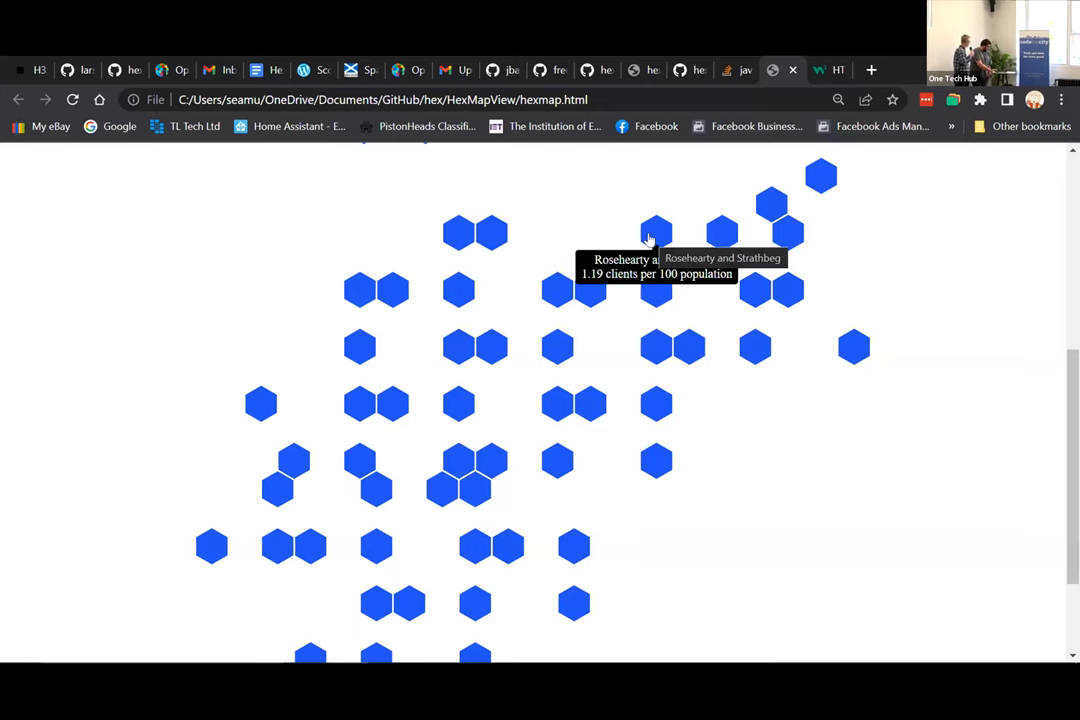
pyautogui.moveTo(377, 547)
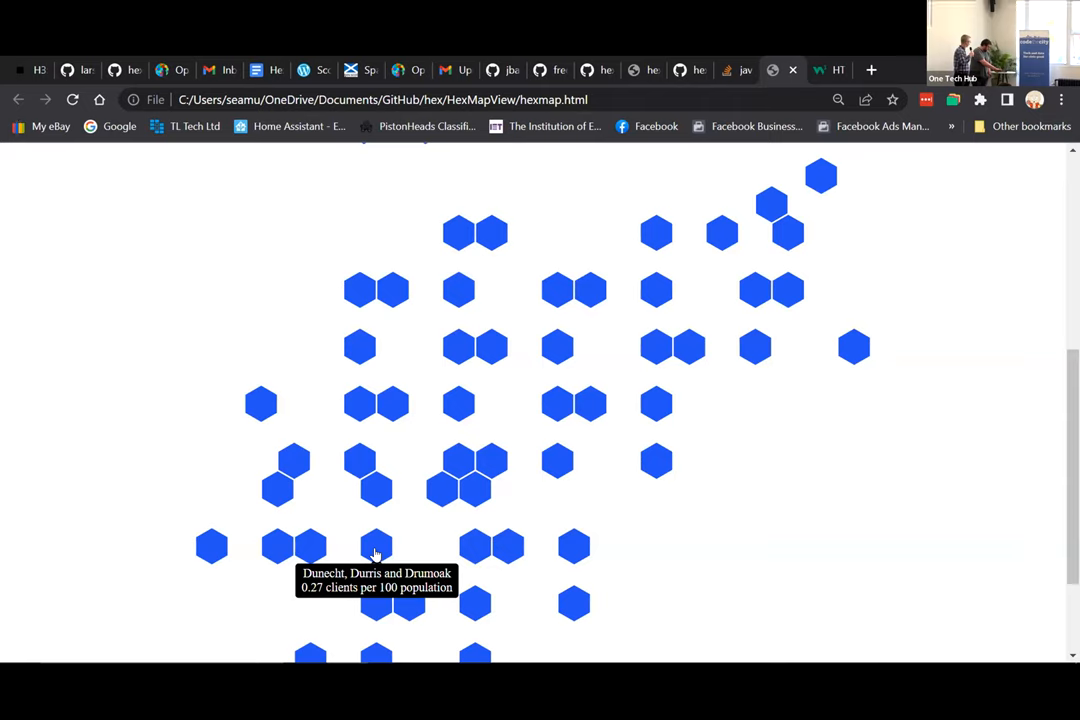
pyautogui.moveTo(470, 545)
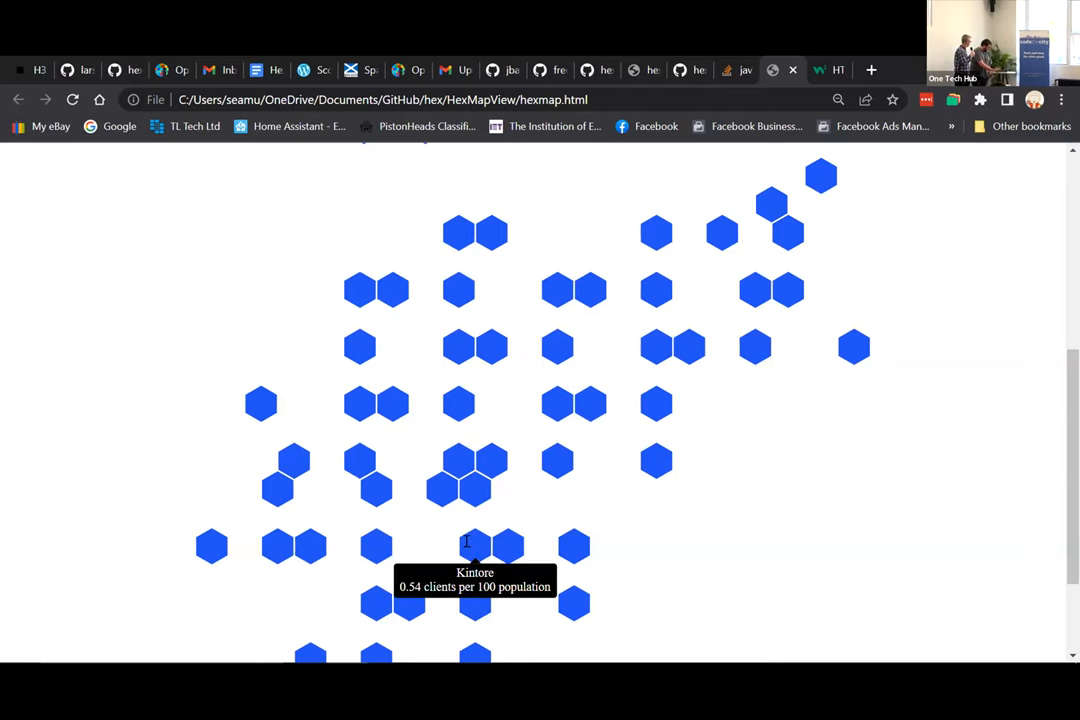
pyautogui.moveTo(377, 603)
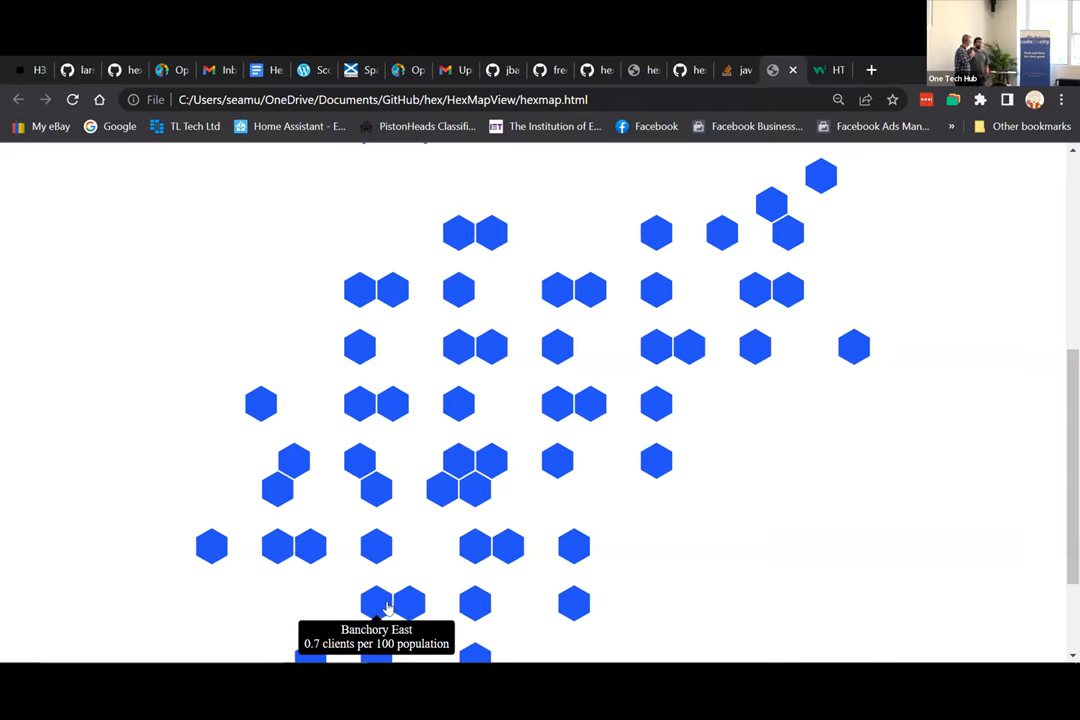
pyautogui.moveTo(388, 603)
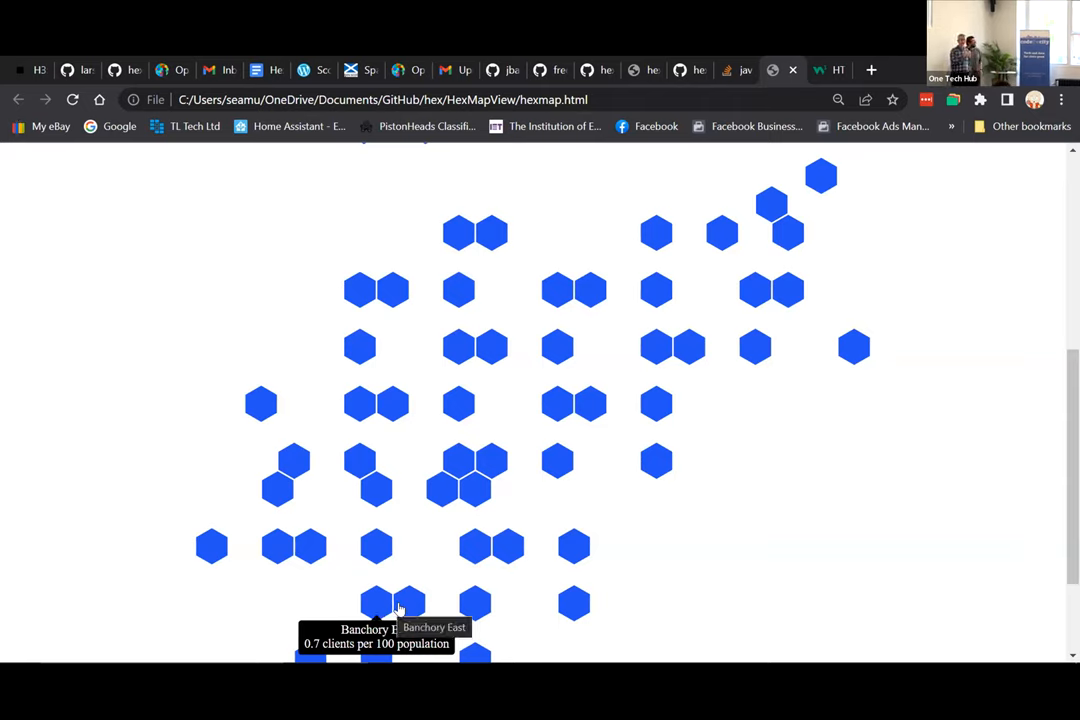
pyautogui.moveTo(410, 603)
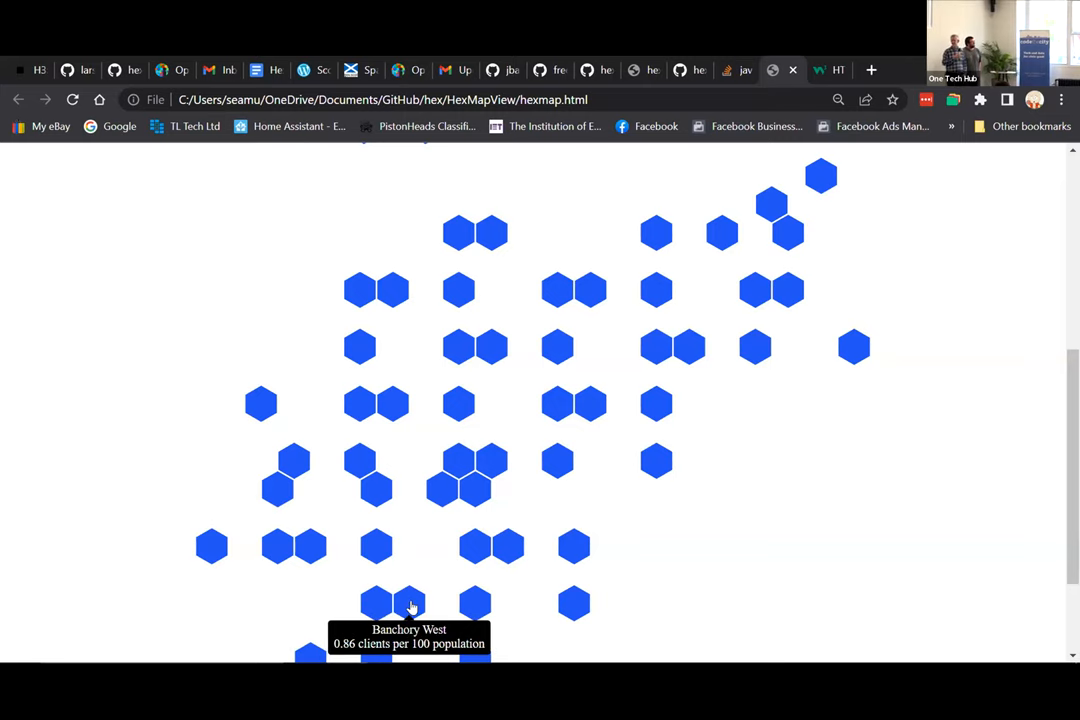
pyautogui.moveTo(376, 603)
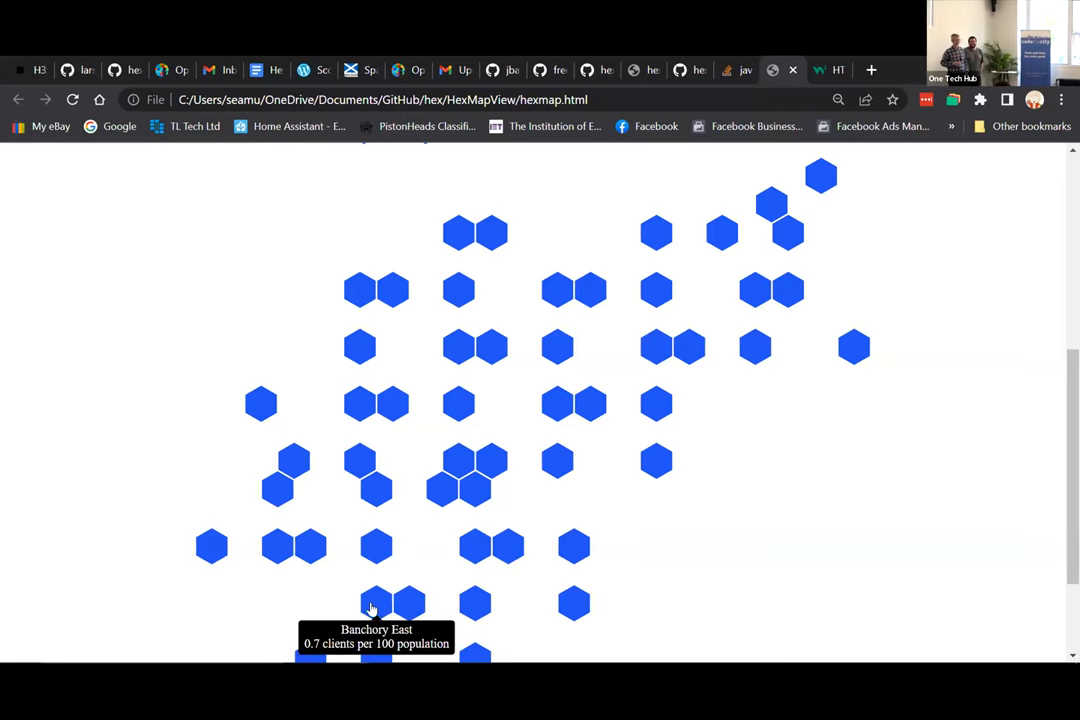
pyautogui.moveTo(408, 605)
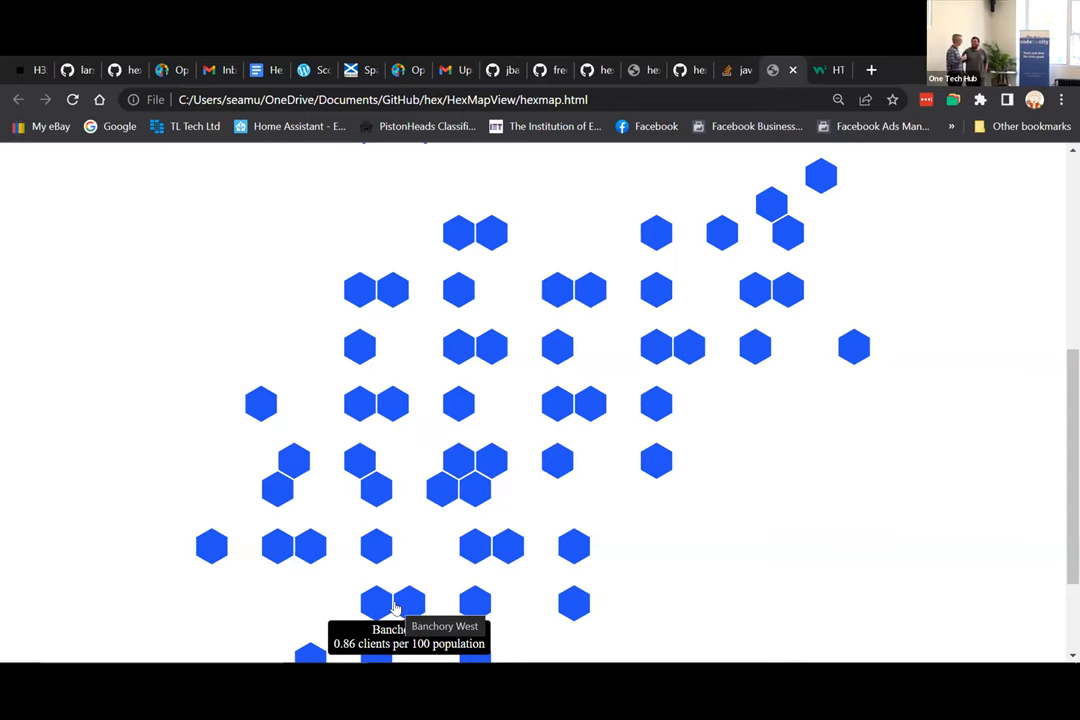
pyautogui.scroll(-3)
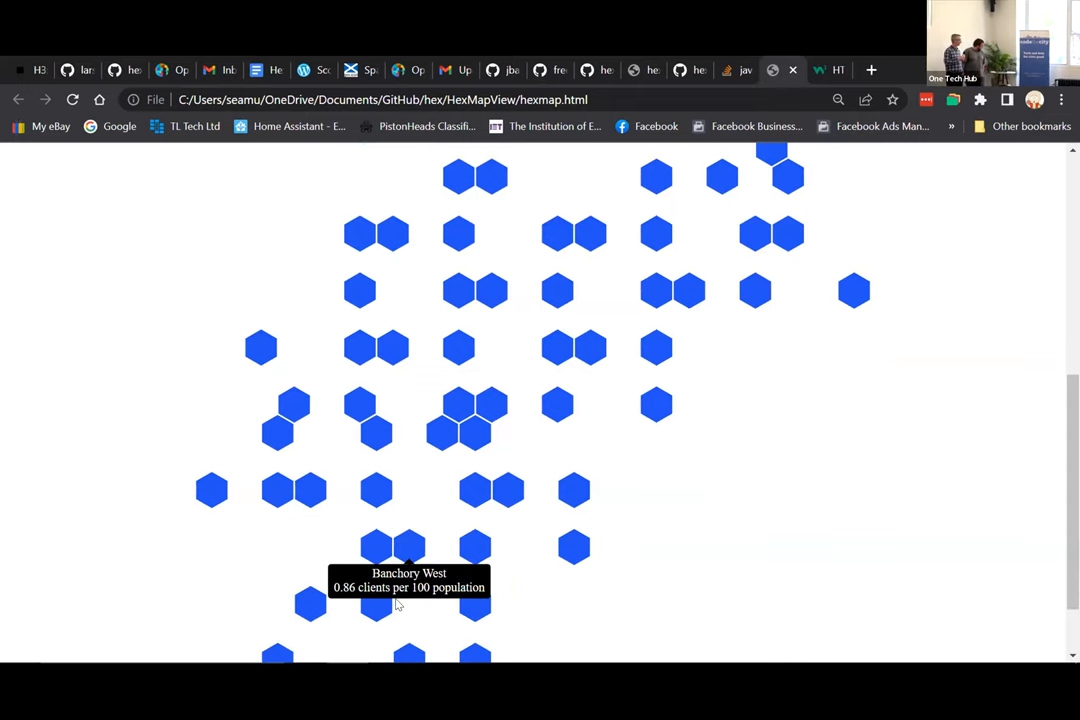